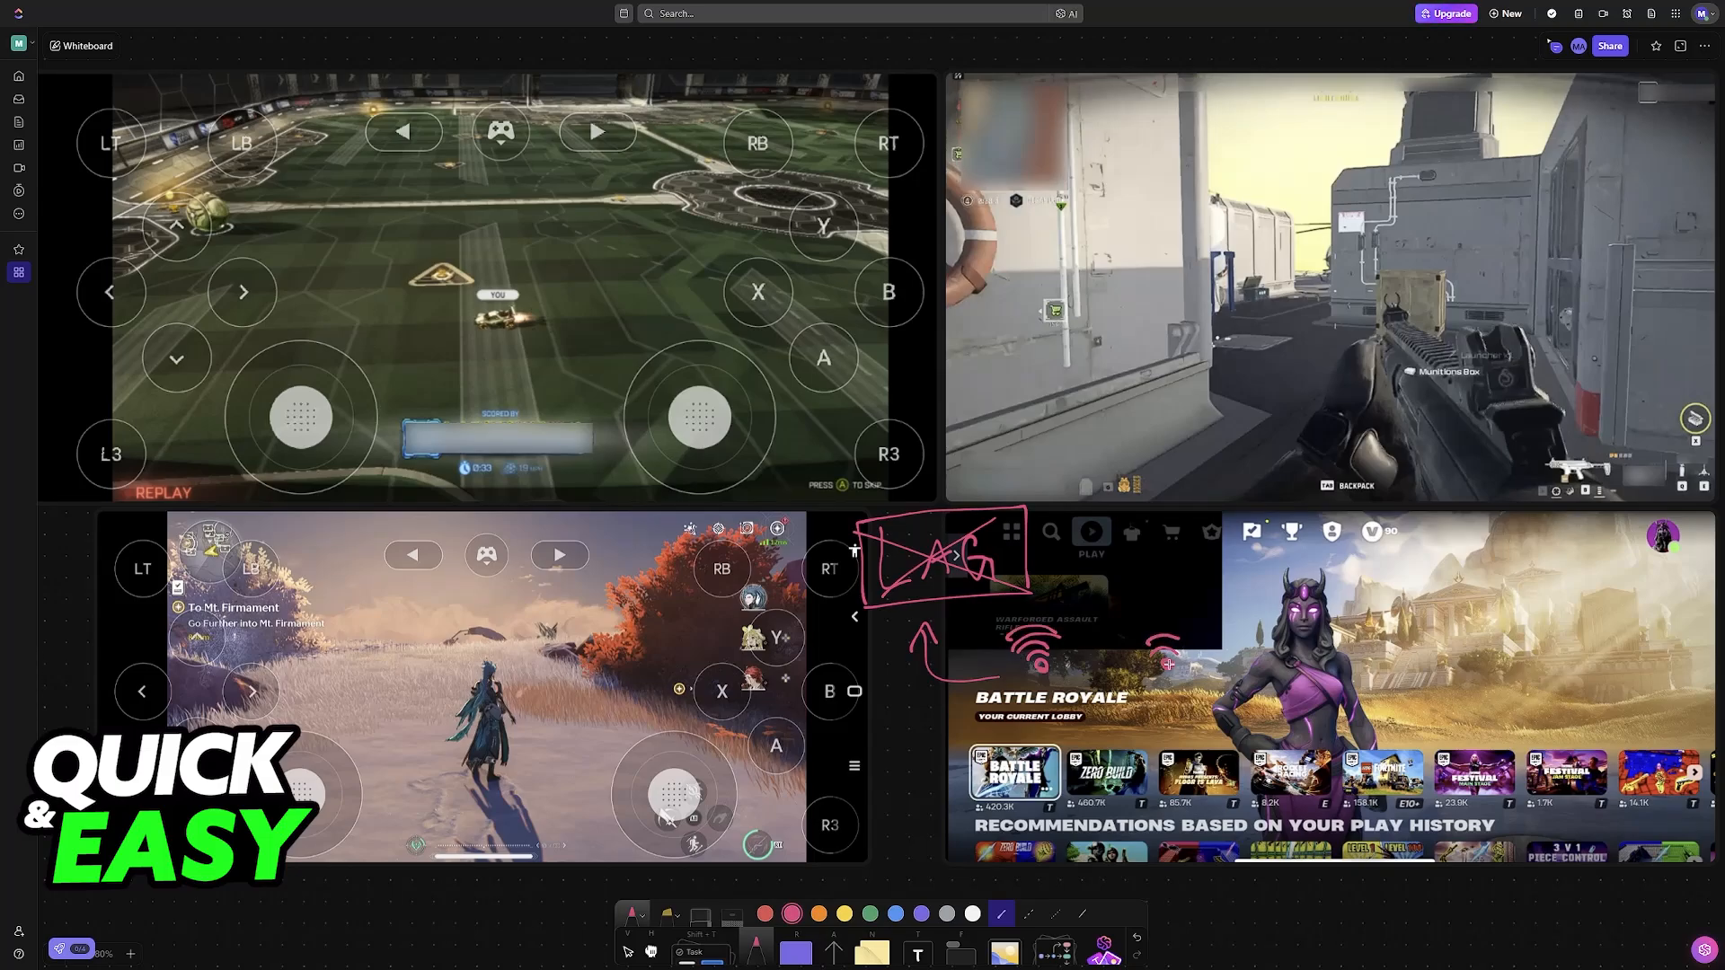
# Write UNSTABLE in pink beside the second wifi symbol and box it
pyautogui.write('UNSTABLE')
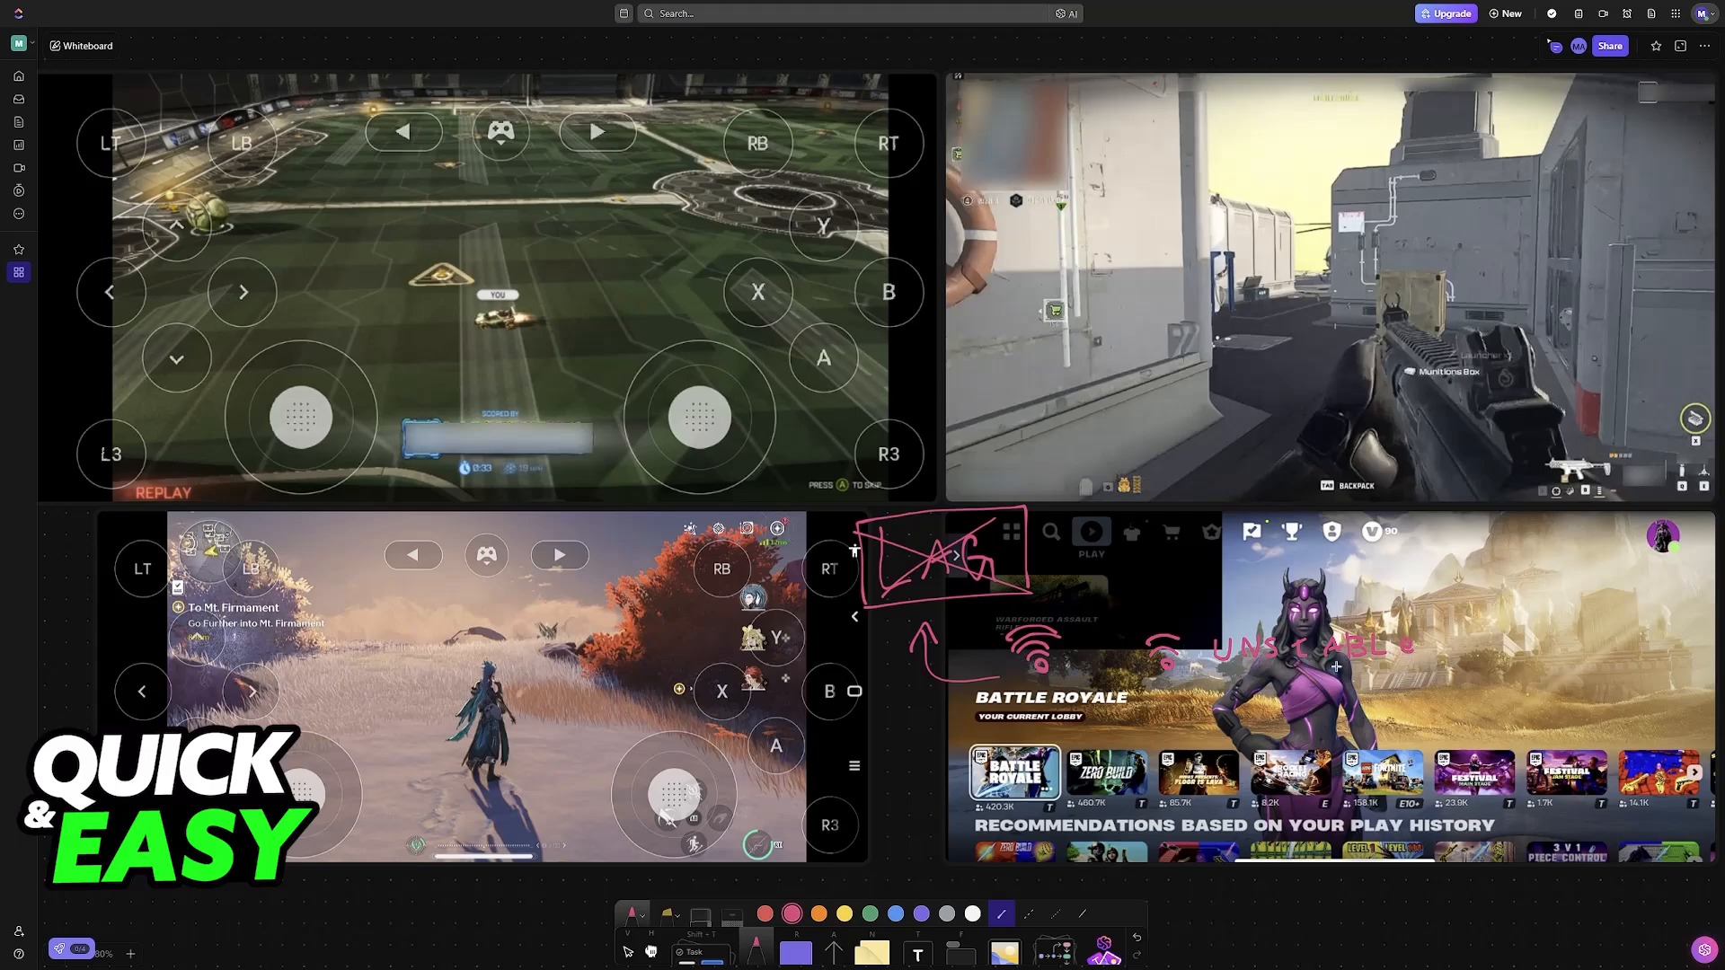
pyautogui.moveTo(1221, 669); pyautogui.dragTo(1474, 663)
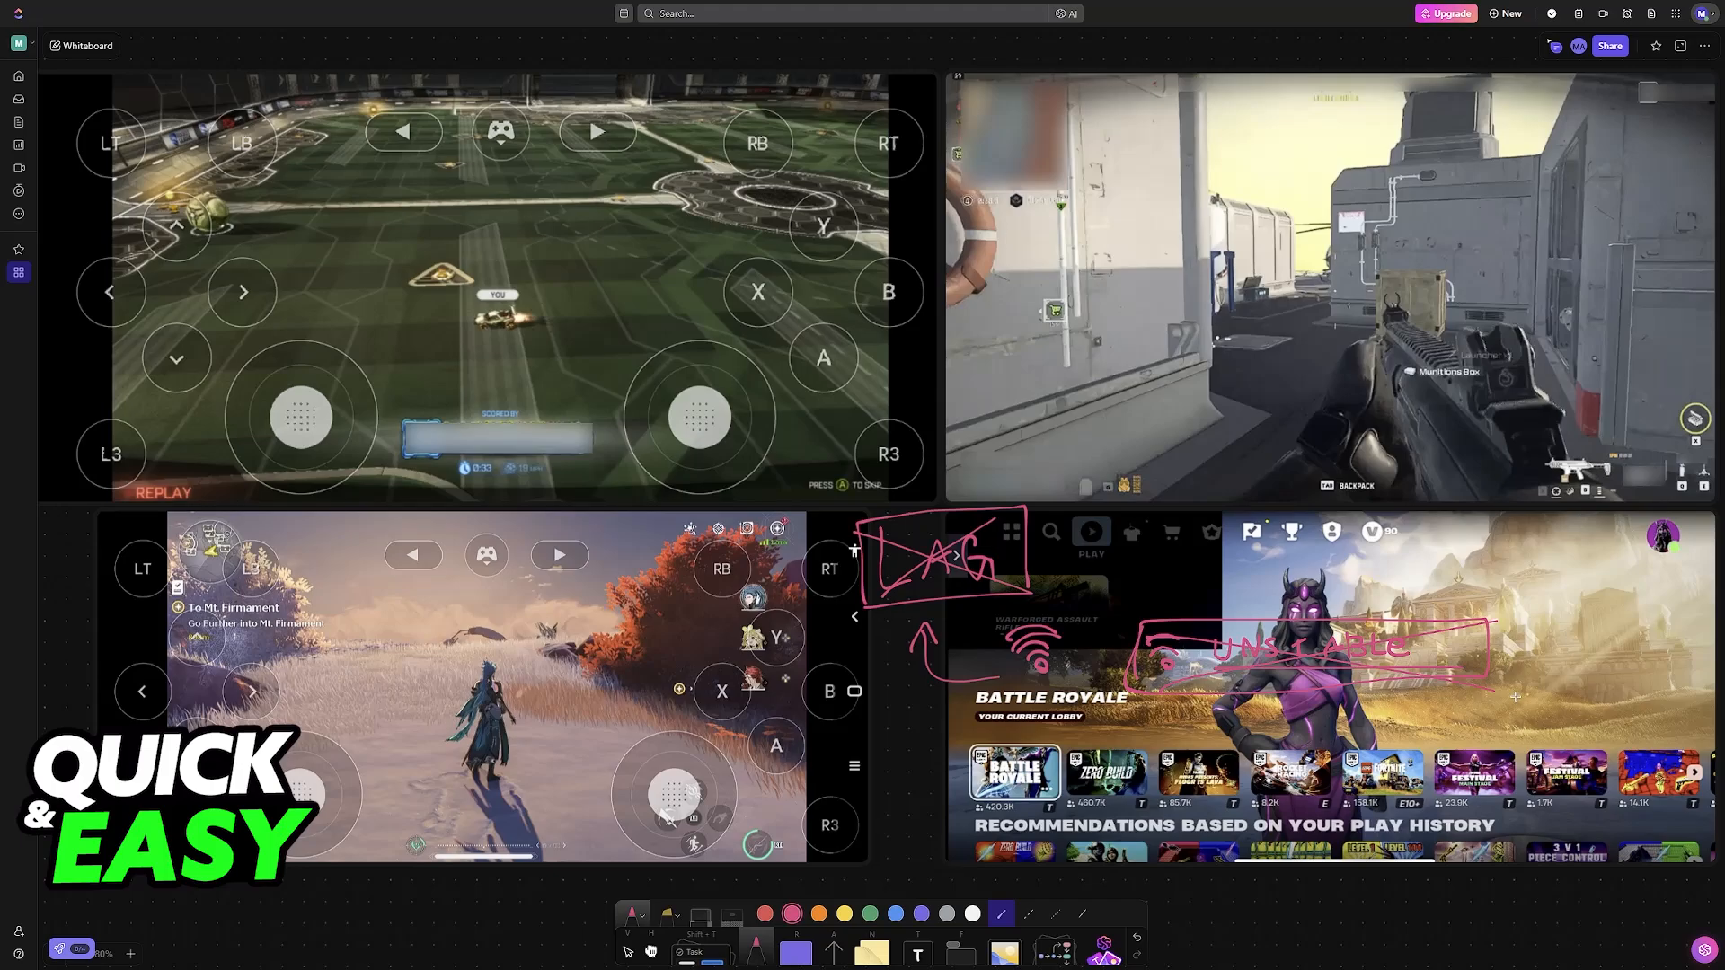
pyautogui.moveTo(1019, 679)
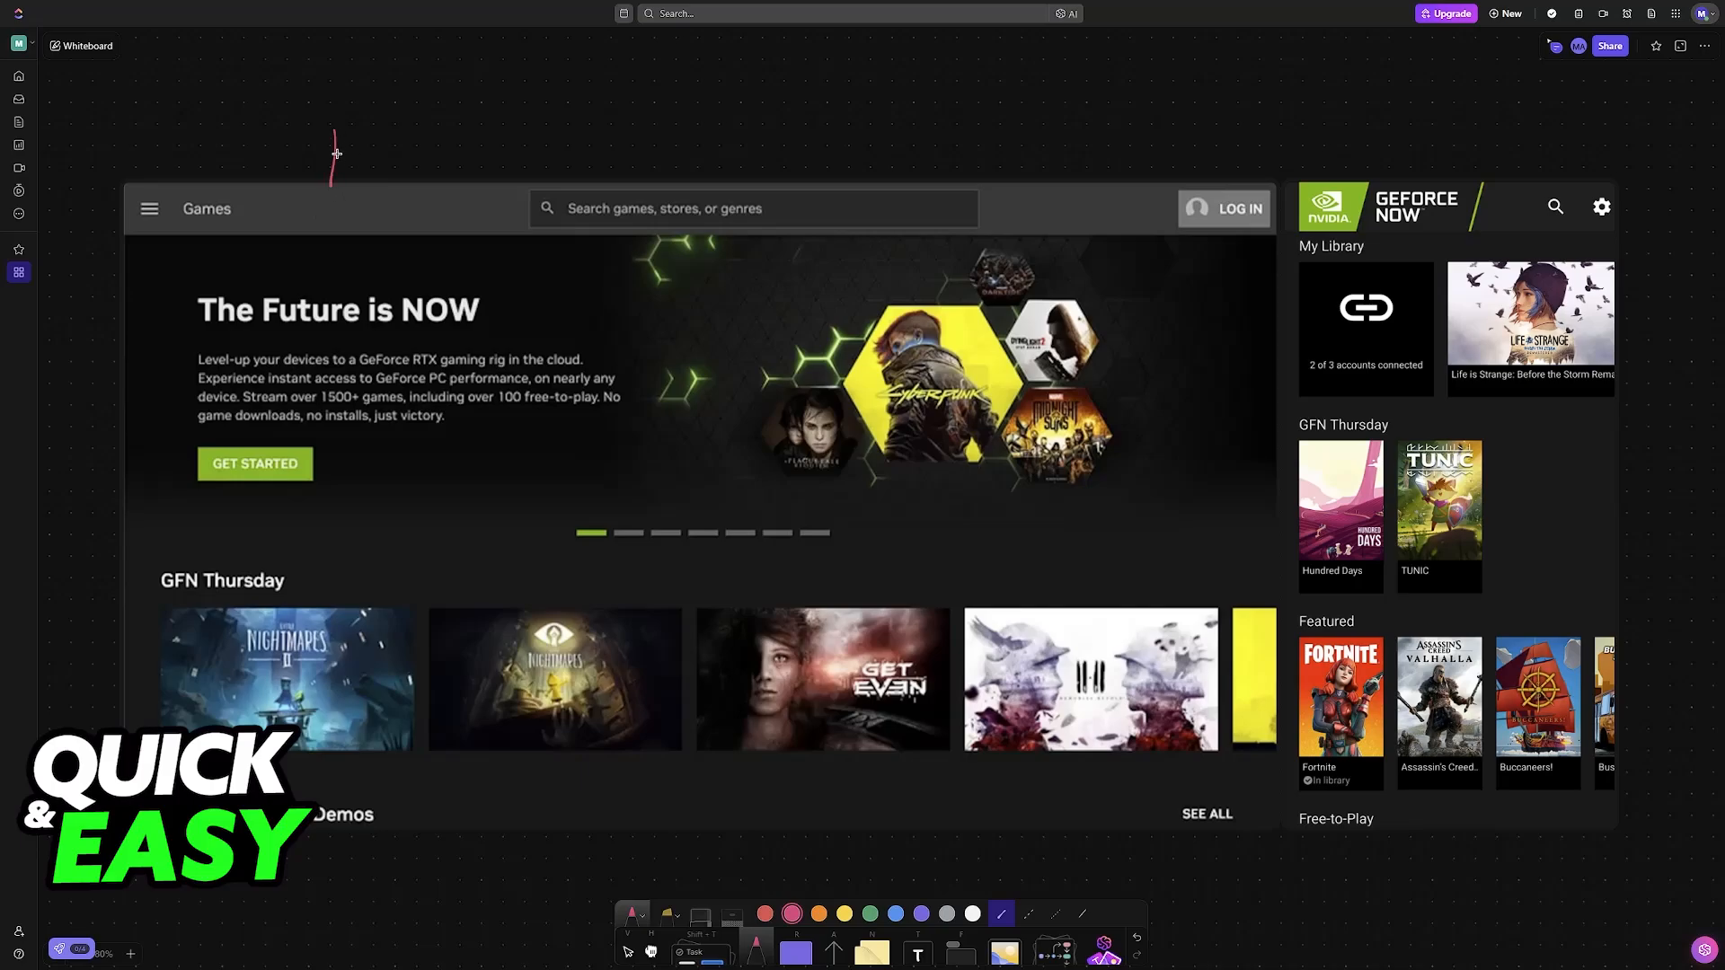
# Pan the canvas to bring the GeForce NOW games screenshot into view
pyautogui.moveTo(335, 153); pyautogui.dragTo(1444, 115)
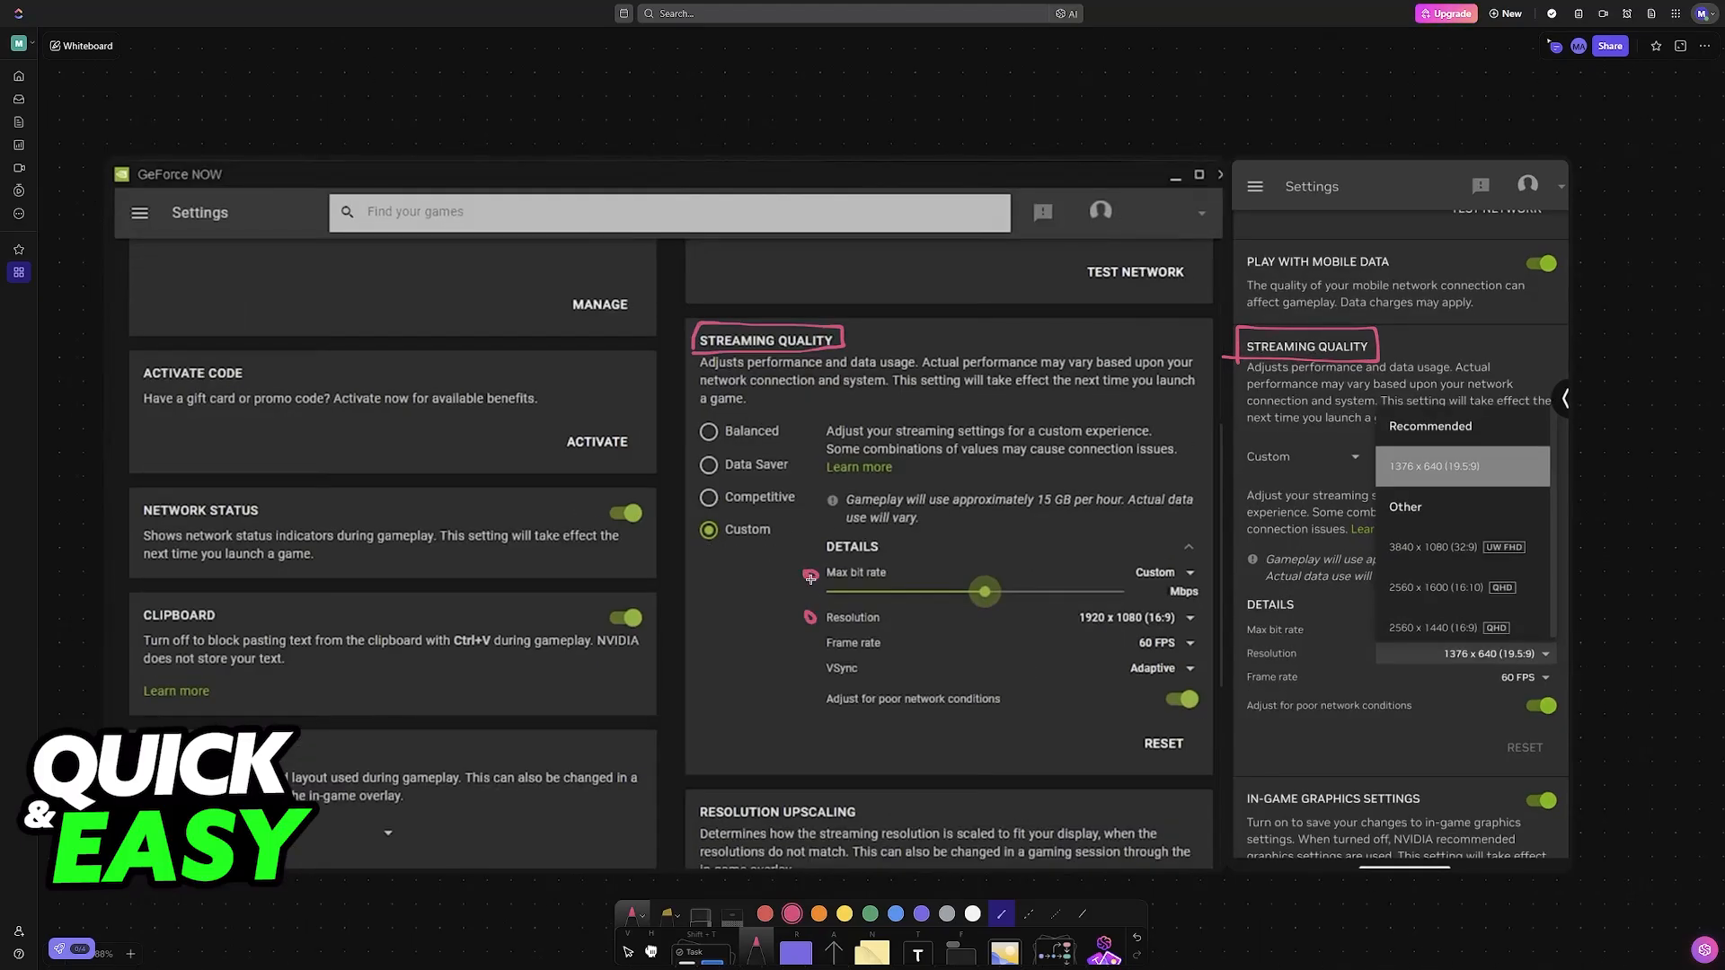
# Number the Max bit rate and Resolution rows 1. and 2. in pink
pyautogui.moveTo(790, 561); pyautogui.dragTo(790, 638)
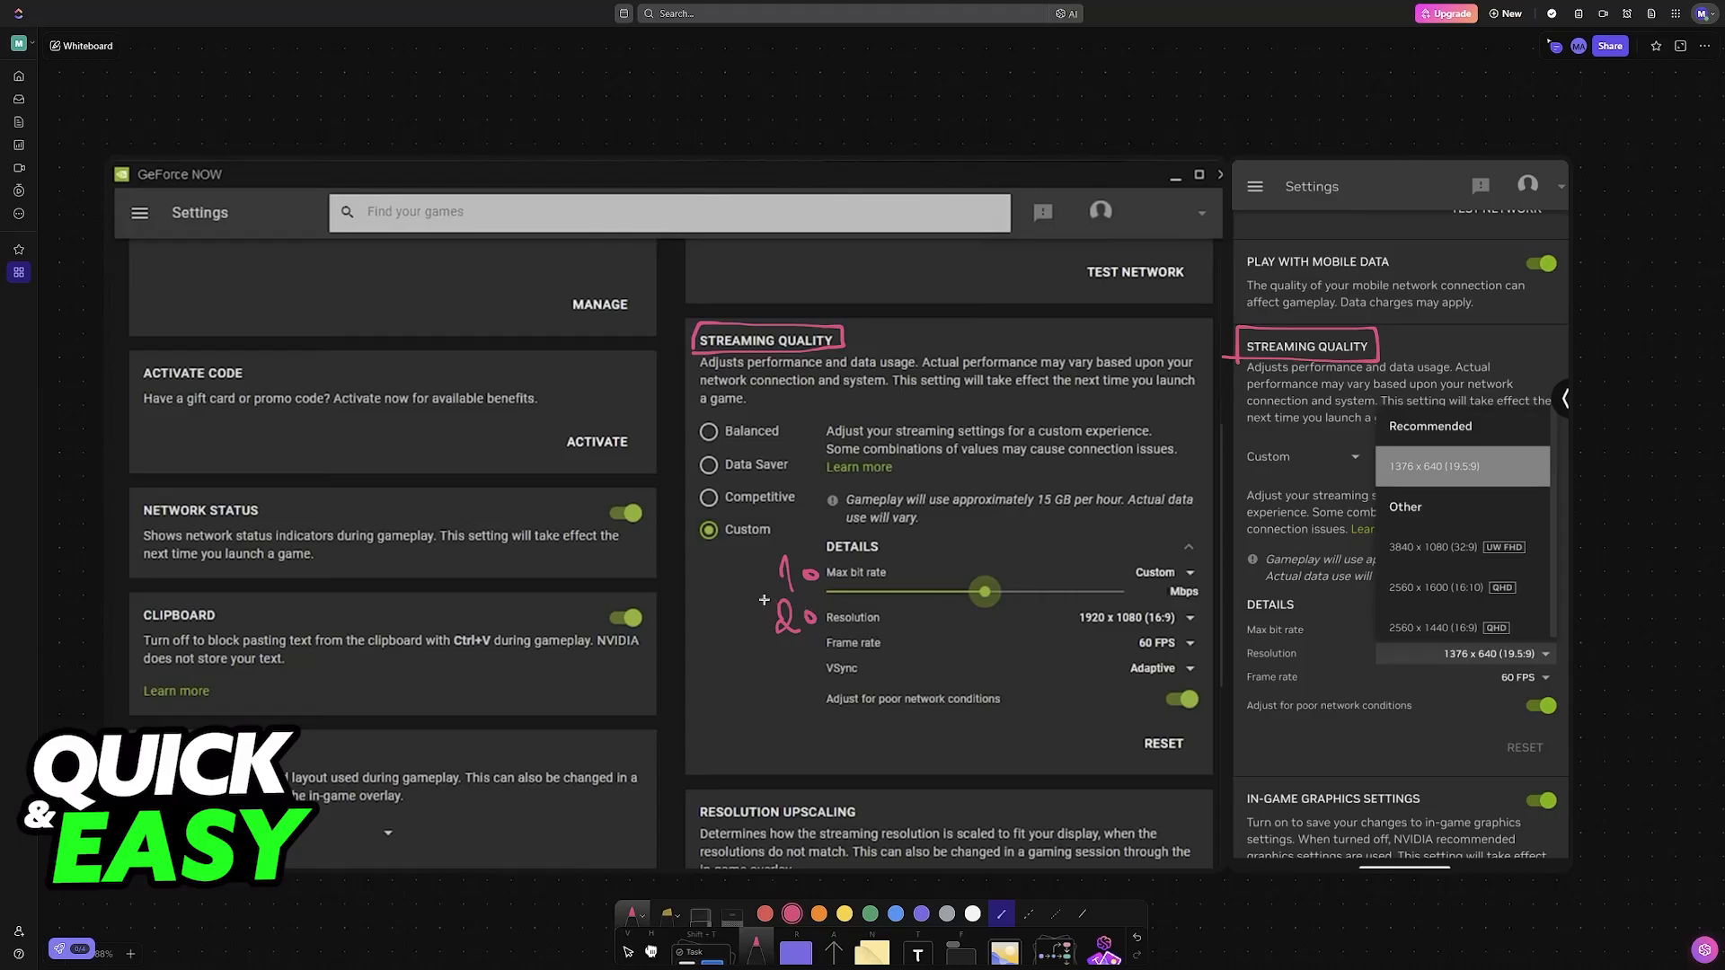
pyautogui.moveTo(1152, 568)
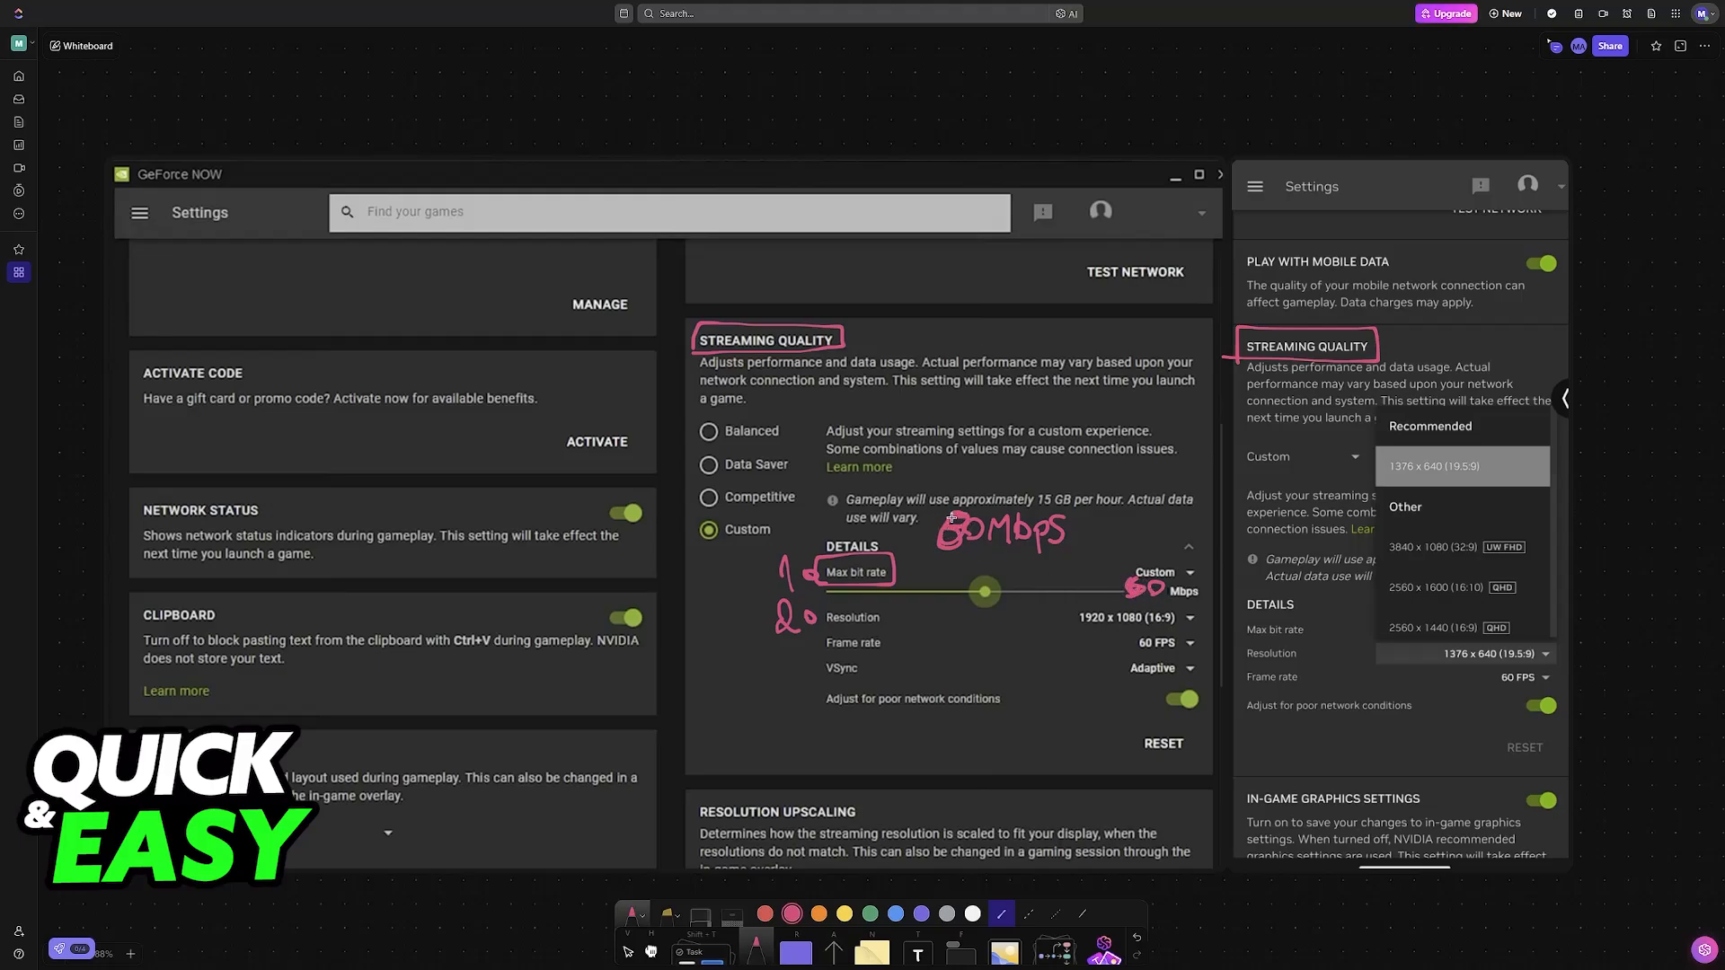
pyautogui.moveTo(1111, 558)
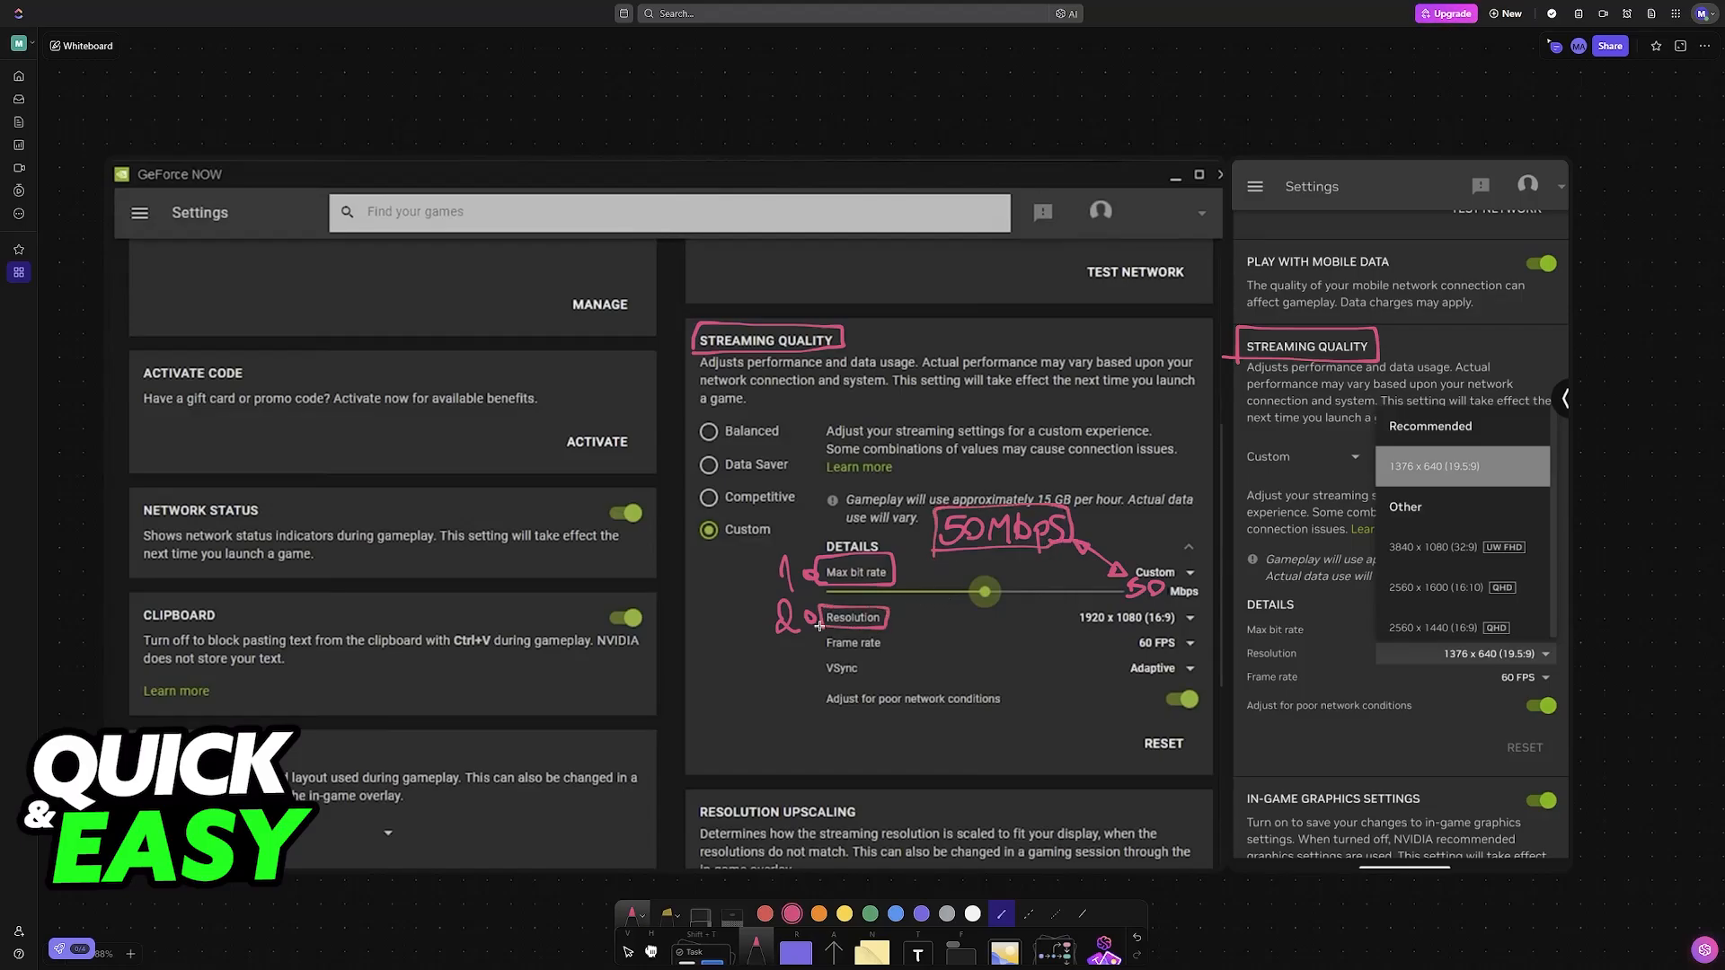
pyautogui.moveTo(949, 623)
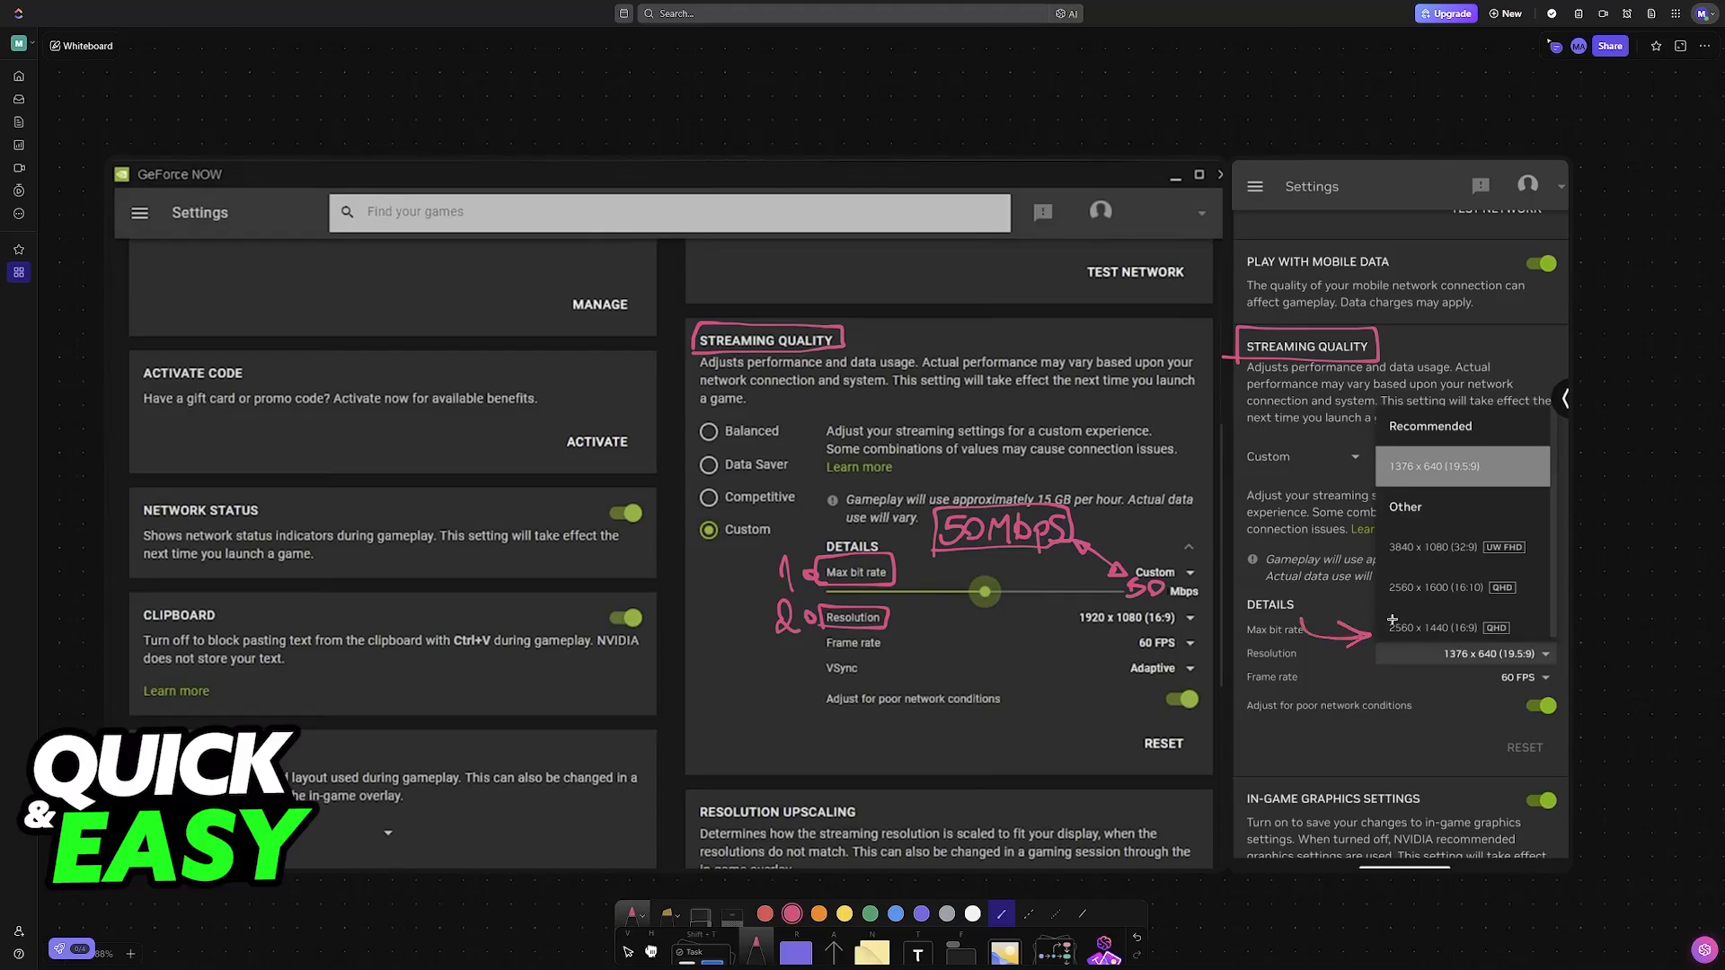
pyautogui.moveTo(1348, 619)
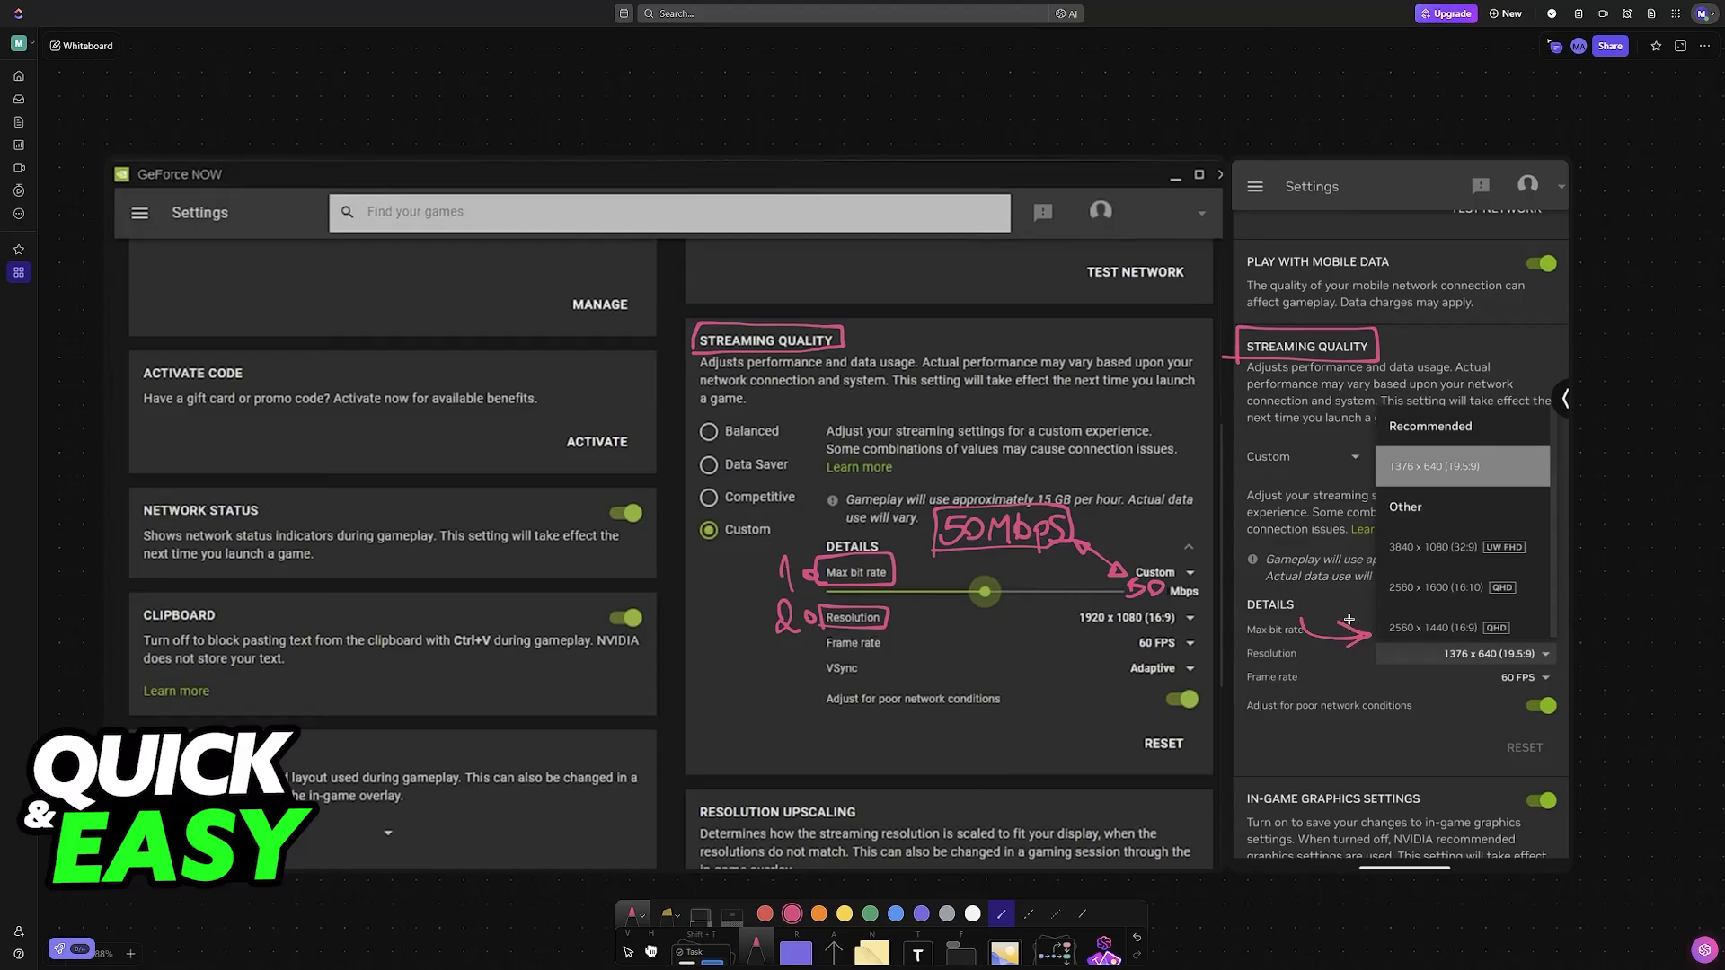
pyautogui.moveTo(1369, 587)
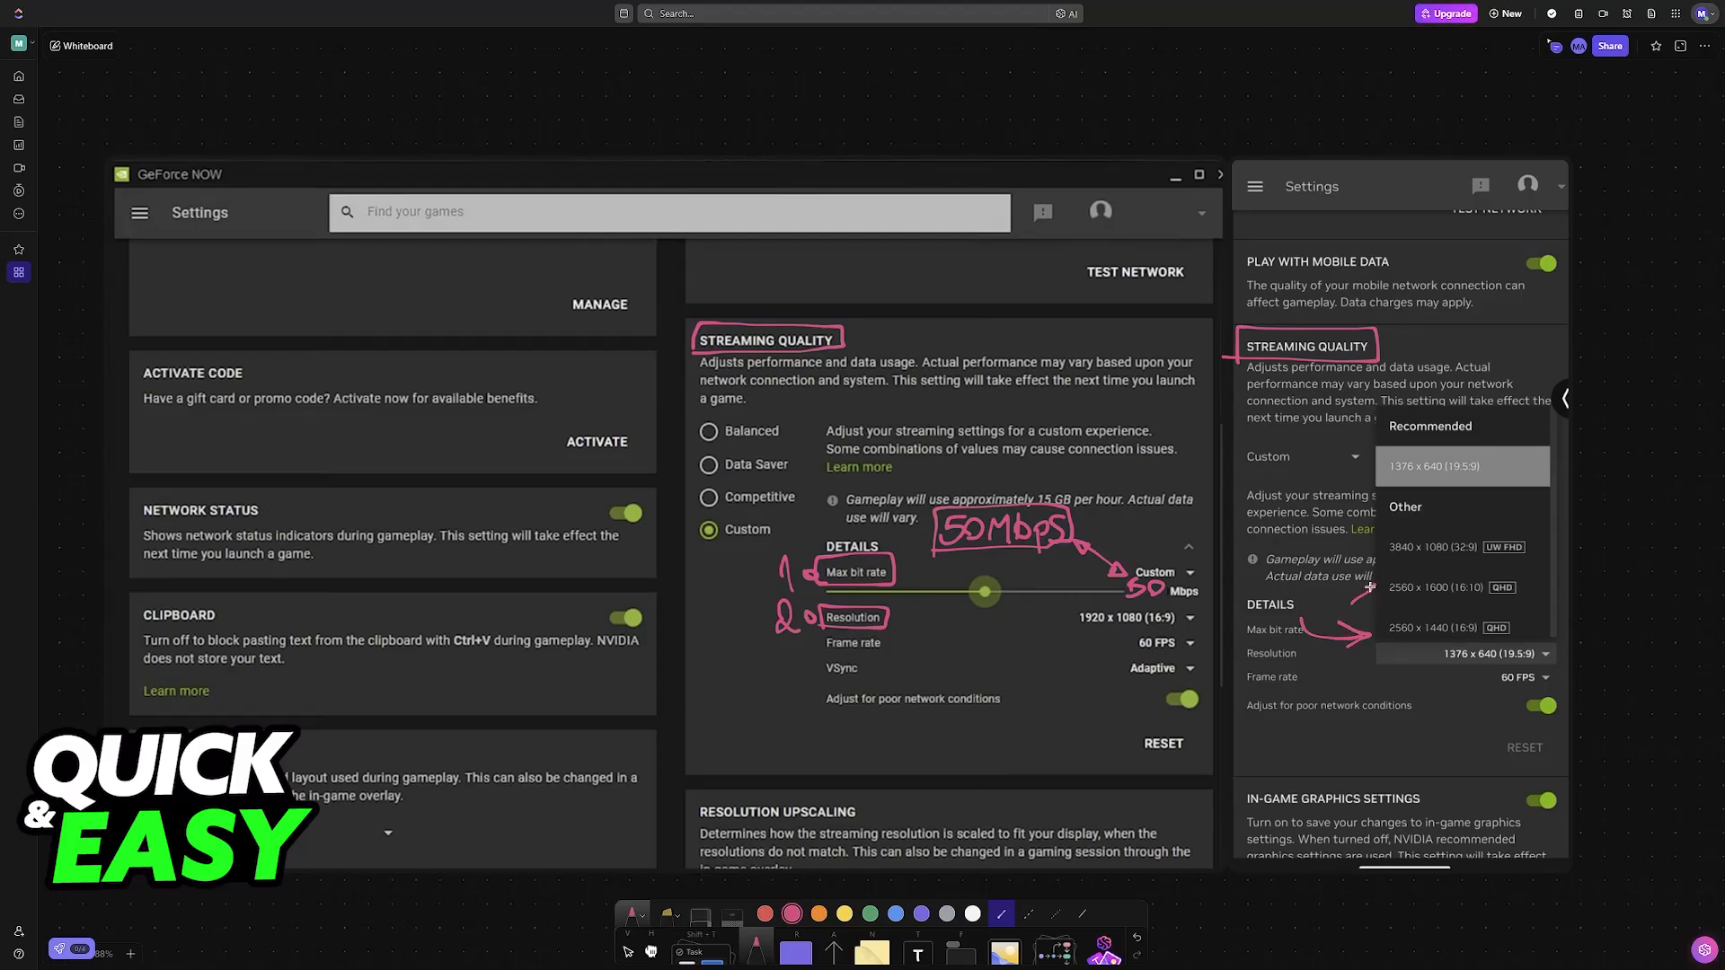